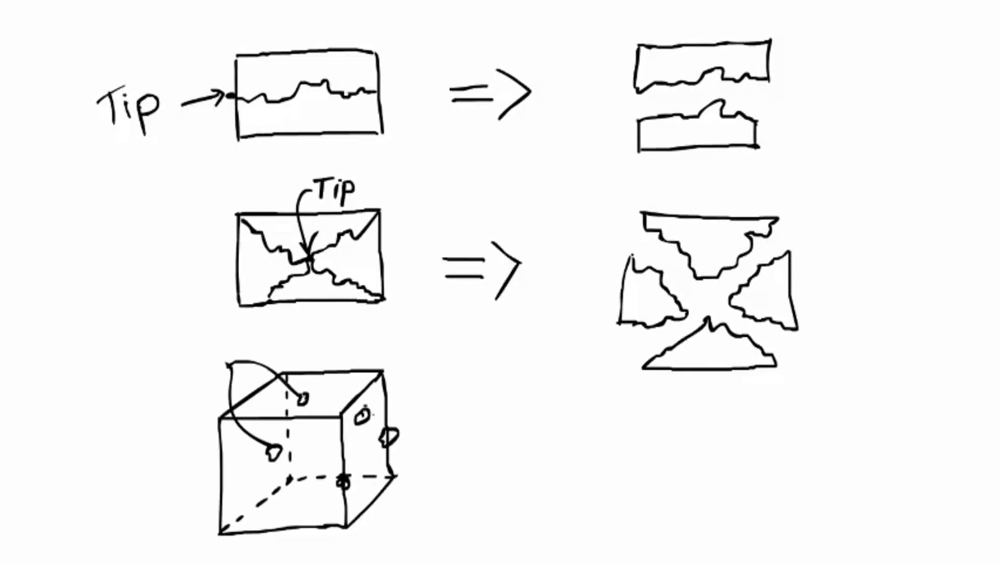
pyautogui.write('microcavities')
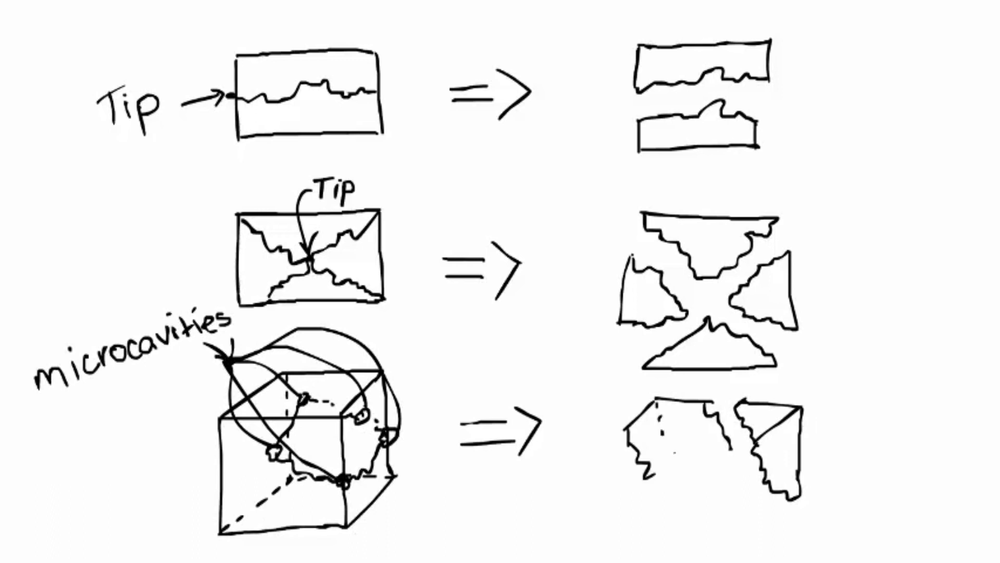